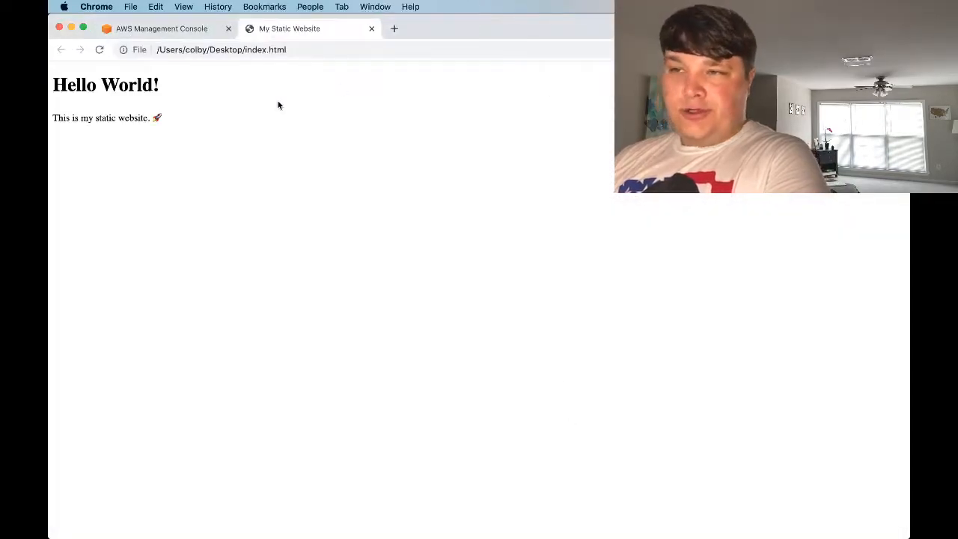
Switch to the AWS console tab and open S3 from recently visited services
click(161, 29)
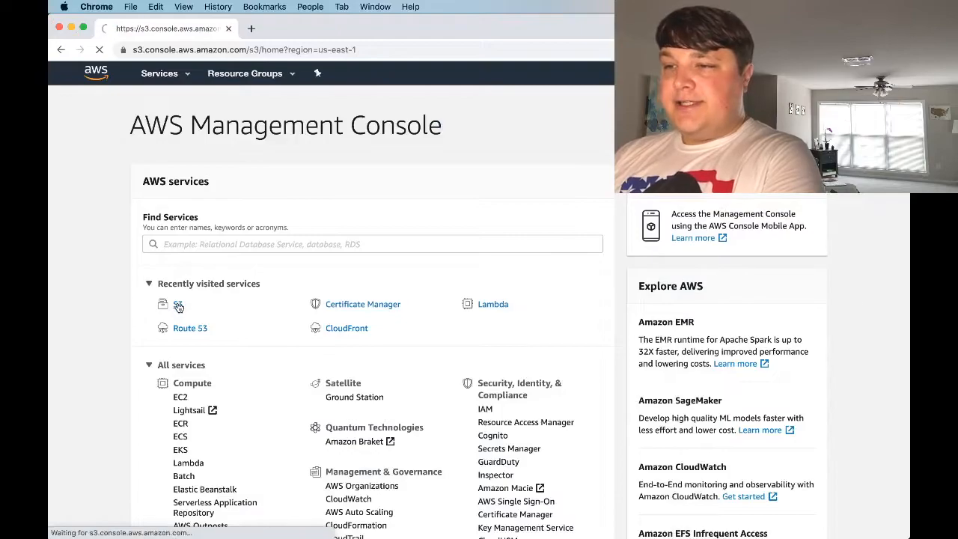
click(179, 304)
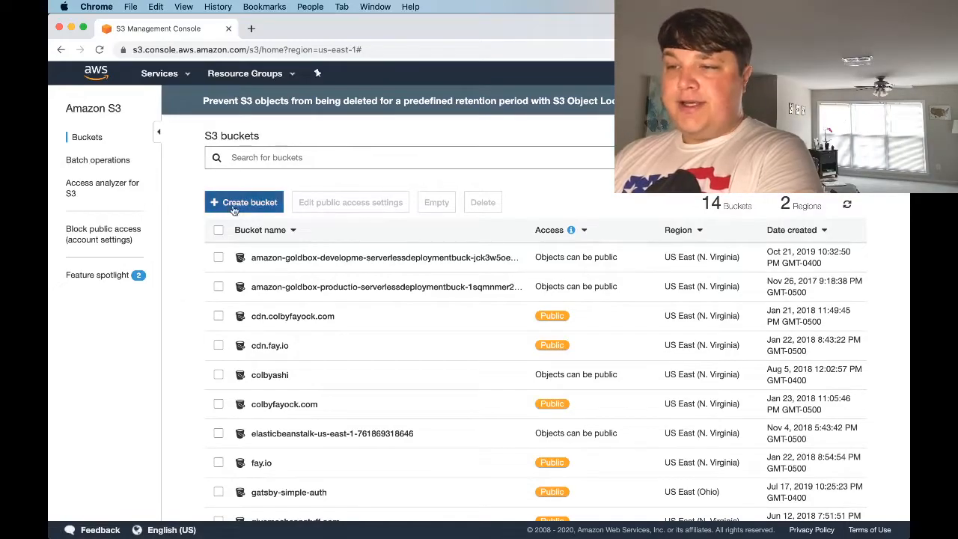
Start a new bucket named colbyfayock-static-website, keeping US East (N. Virginia)
click(244, 202)
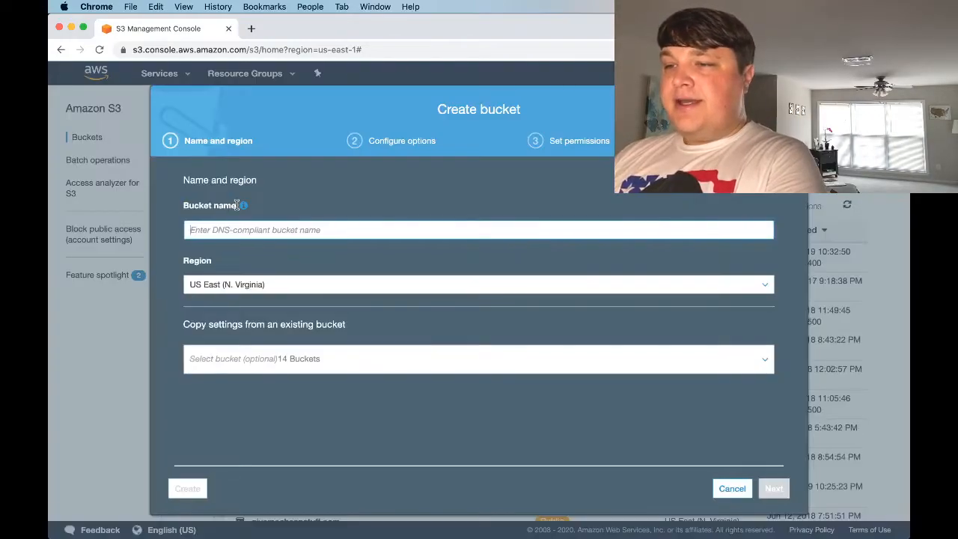
click(774, 488)
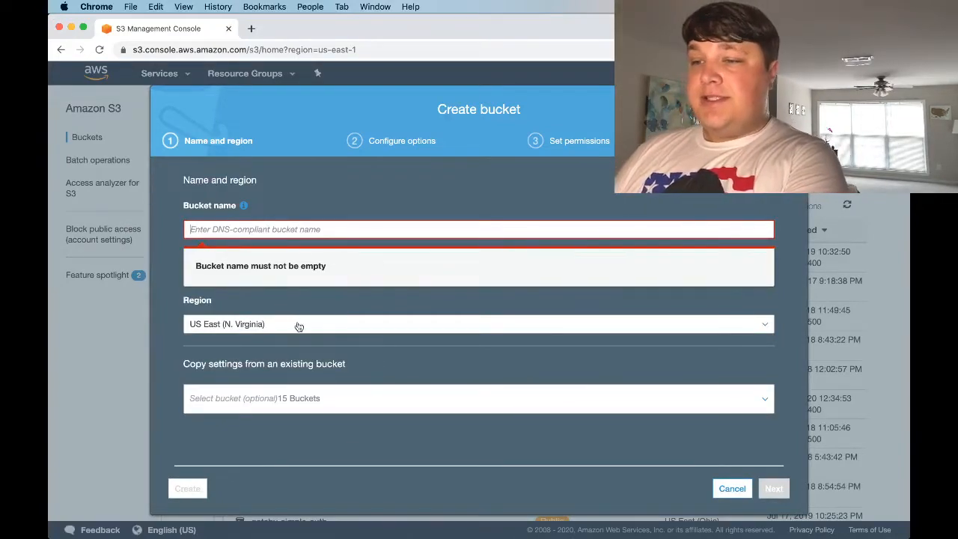
text(c)
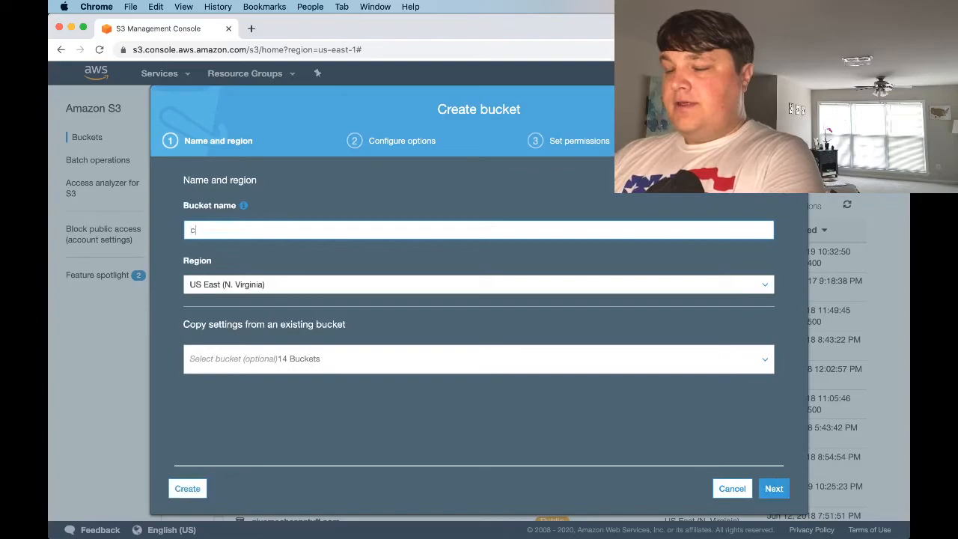
text(olbyfayock-)
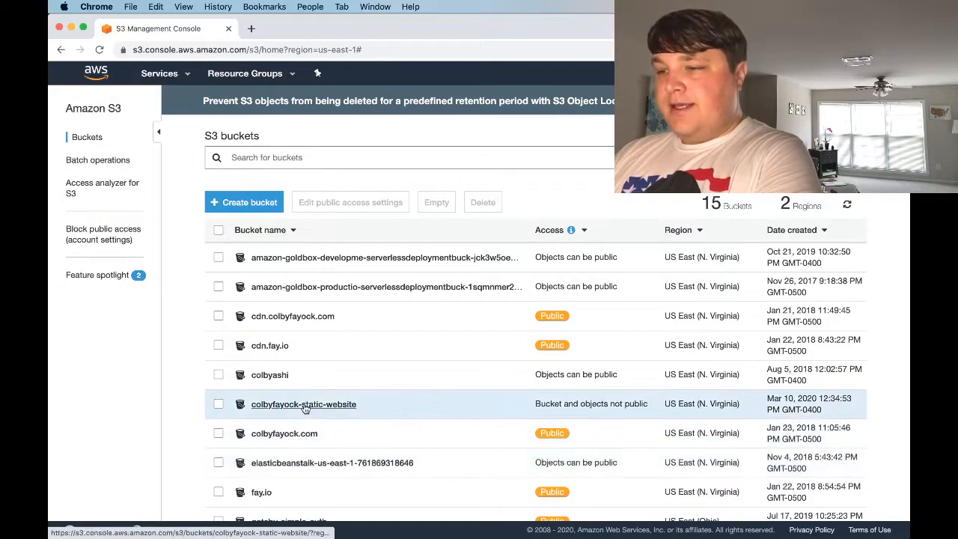
Open colbyfayock-static-website and upload index.html from the Desktop
click(303, 405)
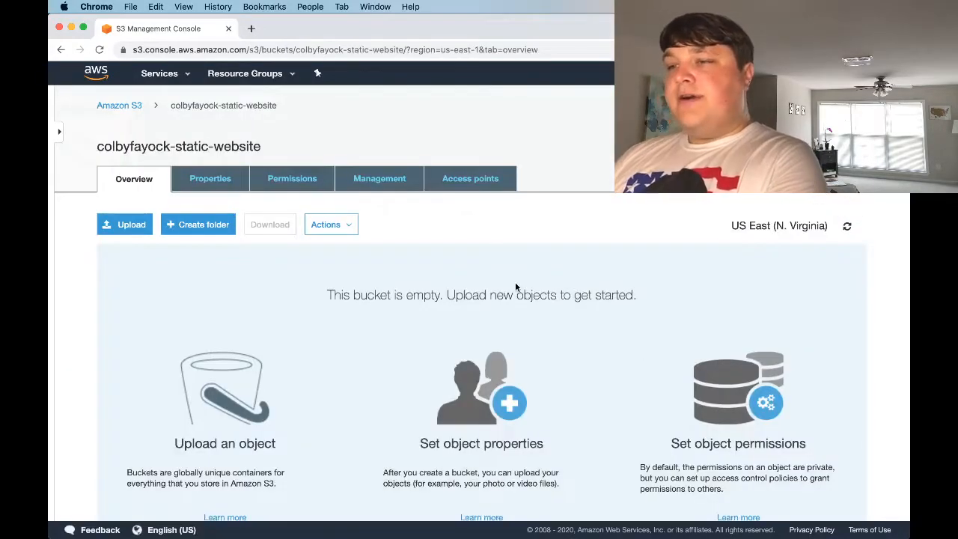
click(125, 224)
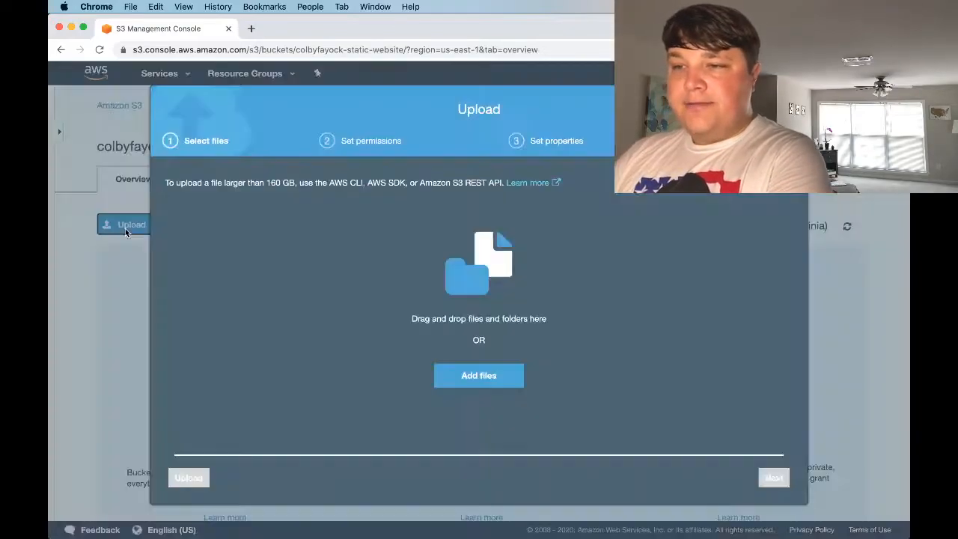
click(478, 375)
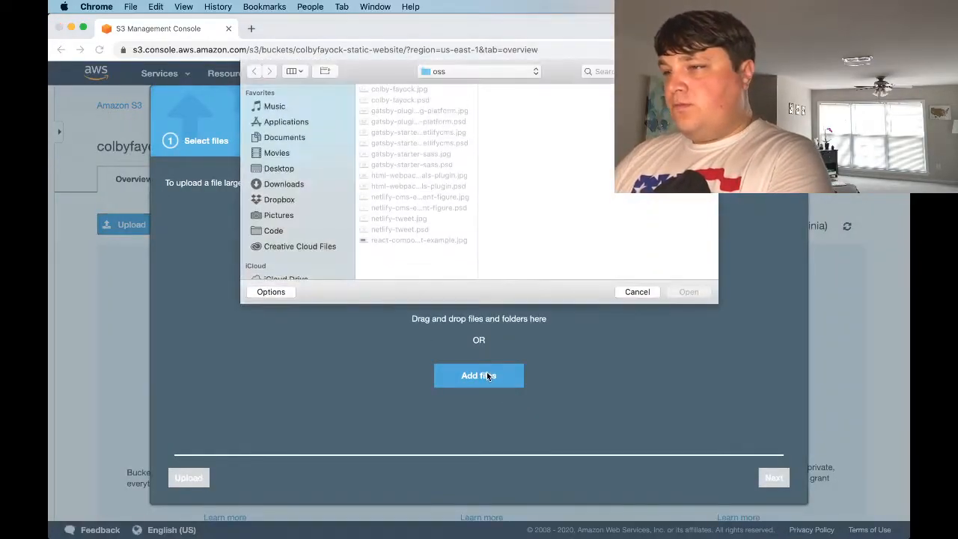
click(279, 168)
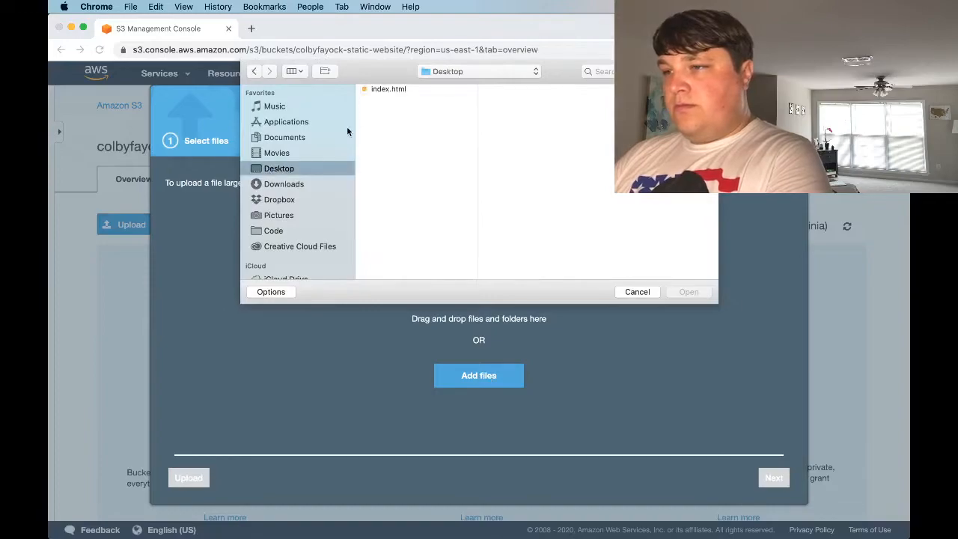
double_click(389, 89)
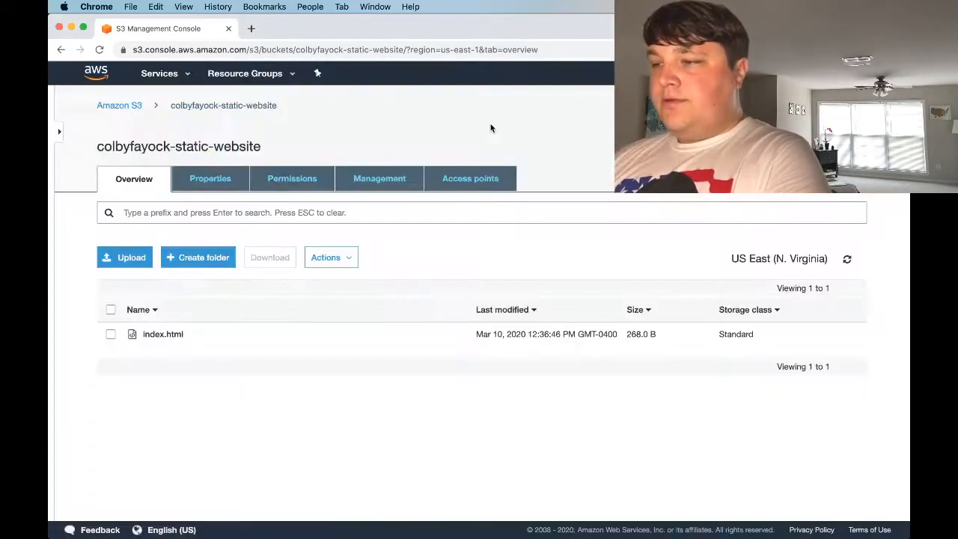
Inspect index.html and its Object URL, then return to the colbyfayock-static-website bucket
click(162, 334)
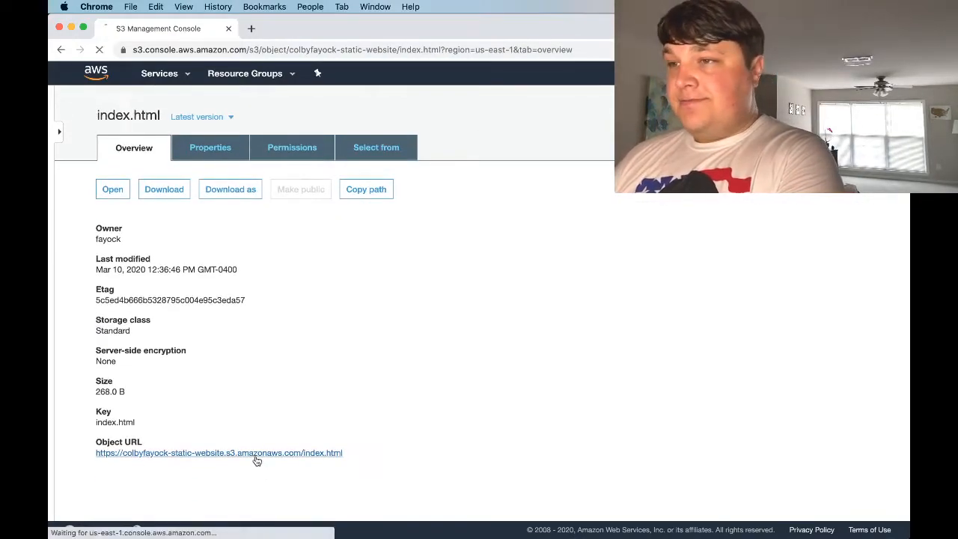
click(218, 453)
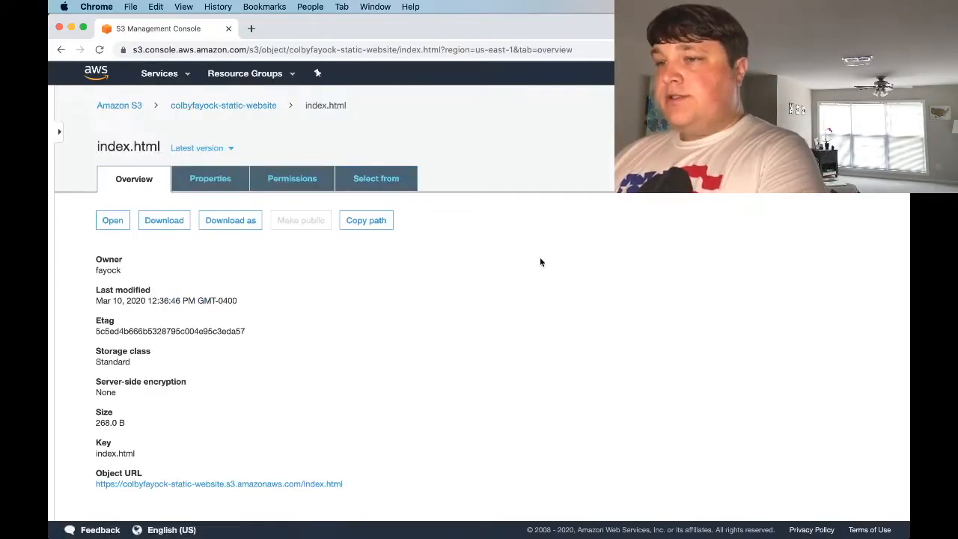
click(223, 105)
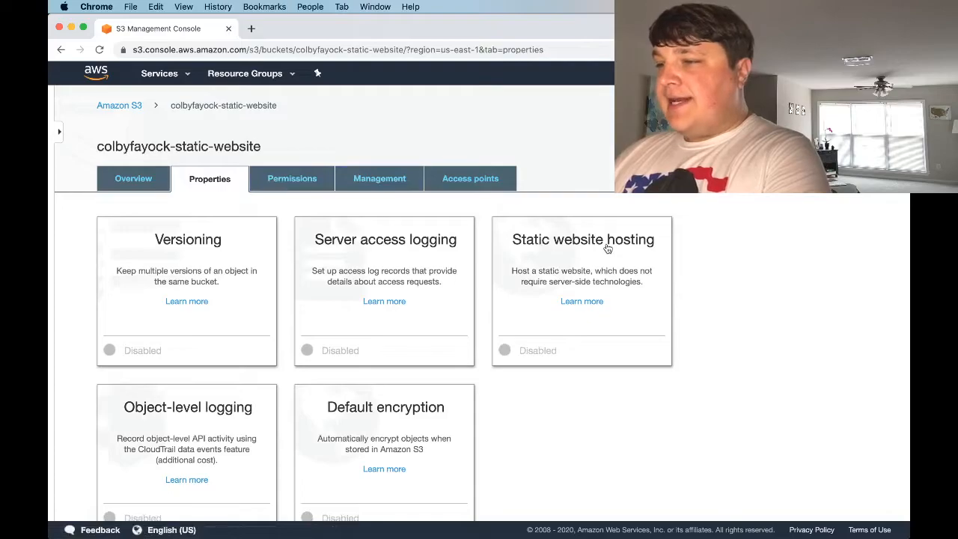
Enable static website hosting using index.html as the index document
click(583, 239)
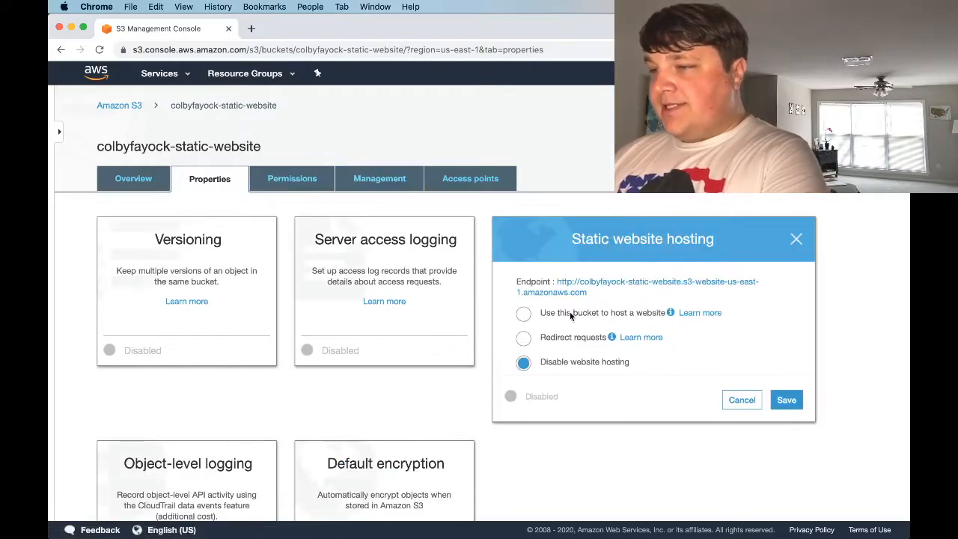
click(523, 313)
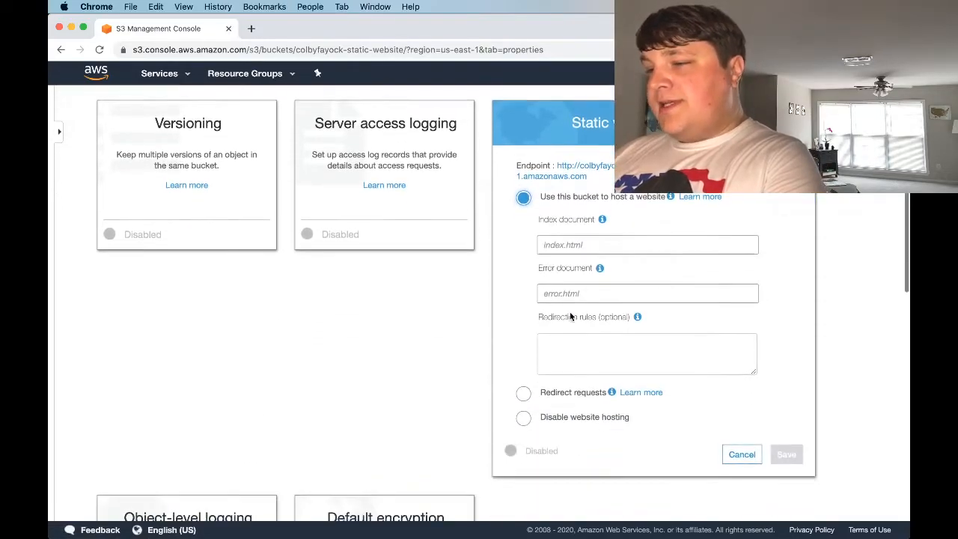
text(index.html)
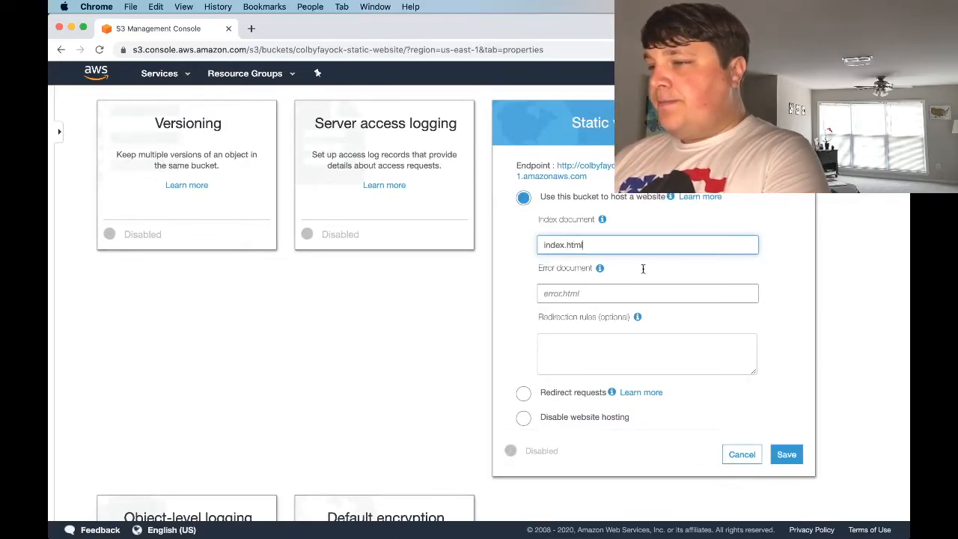
click(786, 454)
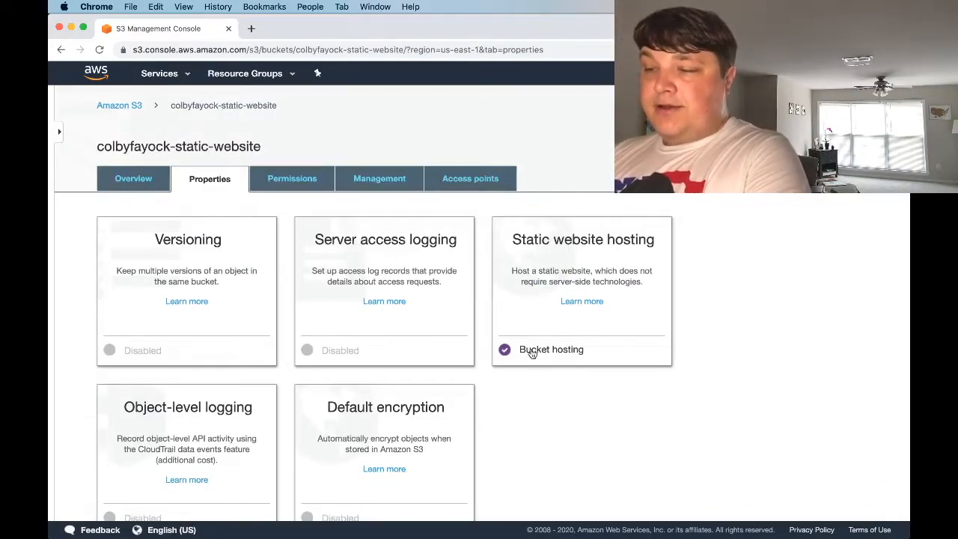
click(292, 178)
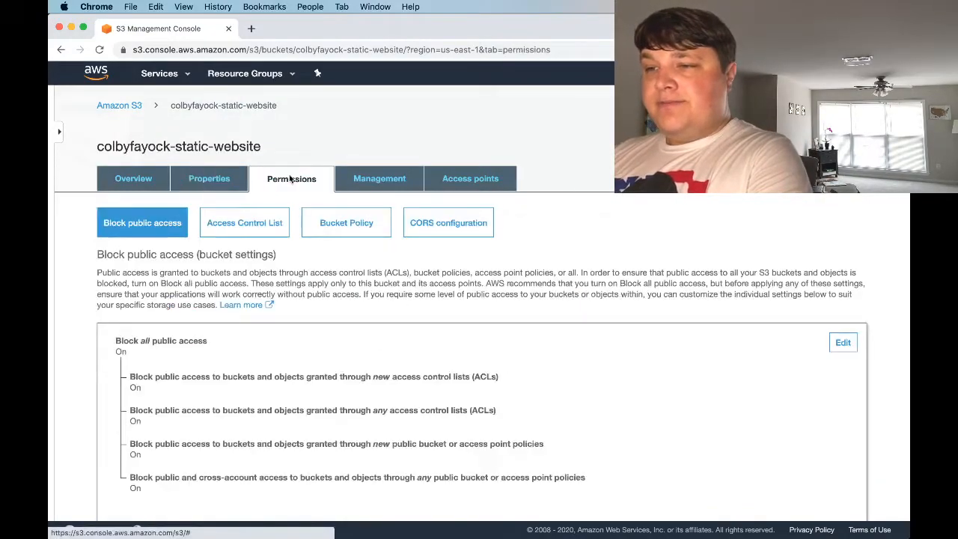
Uncheck Block all public access and confirm the change by typing 'confirm'
scroll(down, 3)
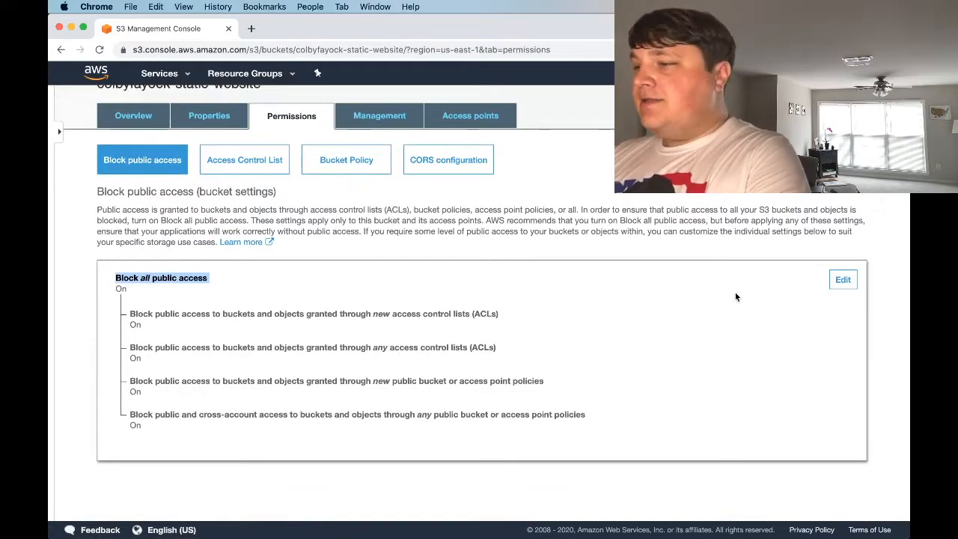
click(843, 279)
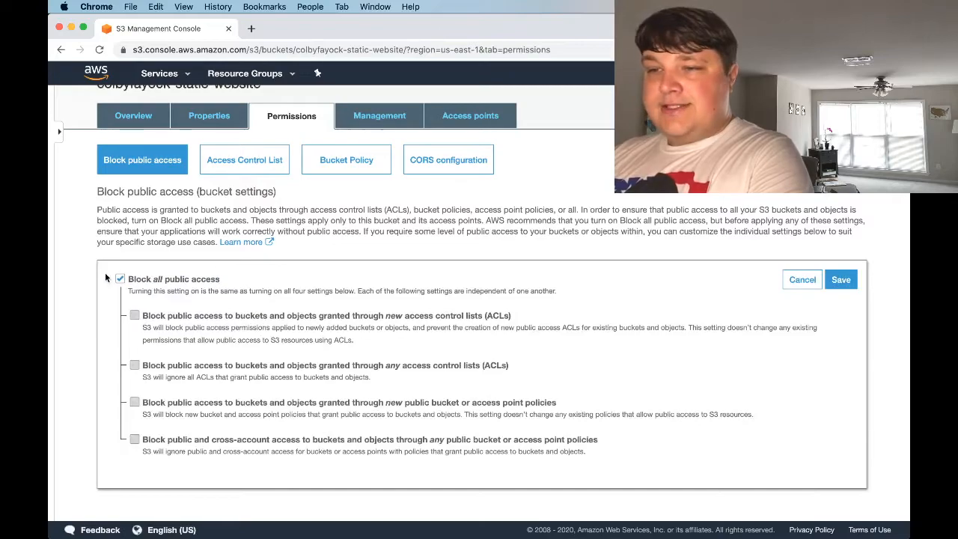
click(120, 278)
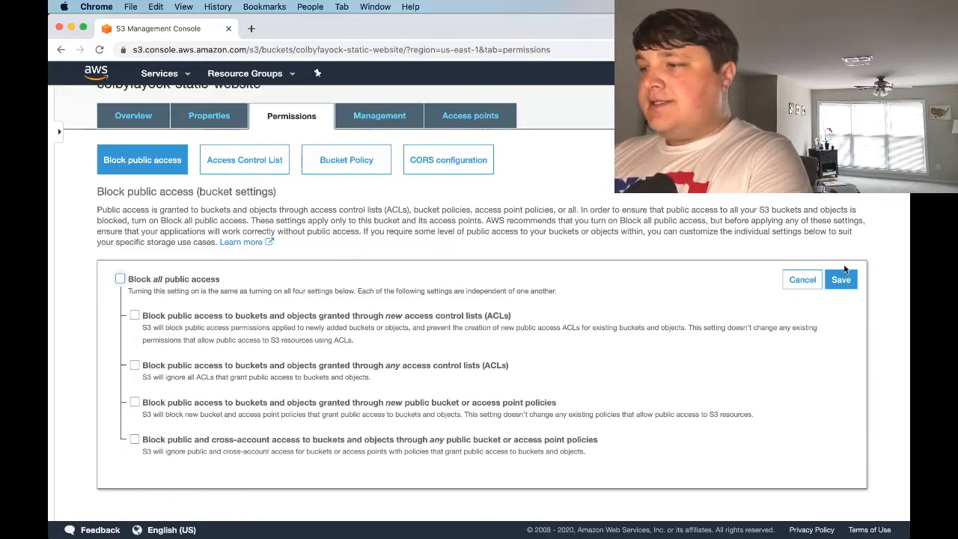
click(841, 280)
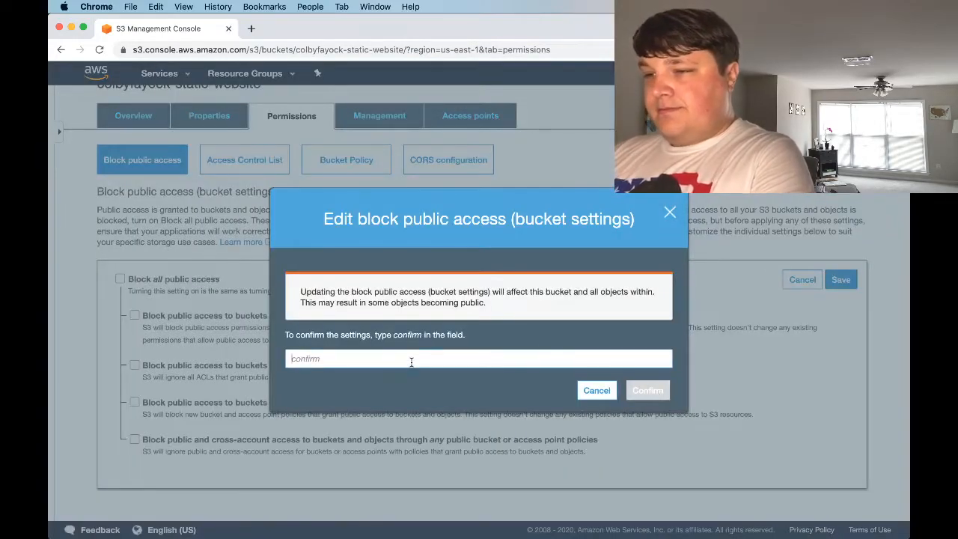
text(confirm)
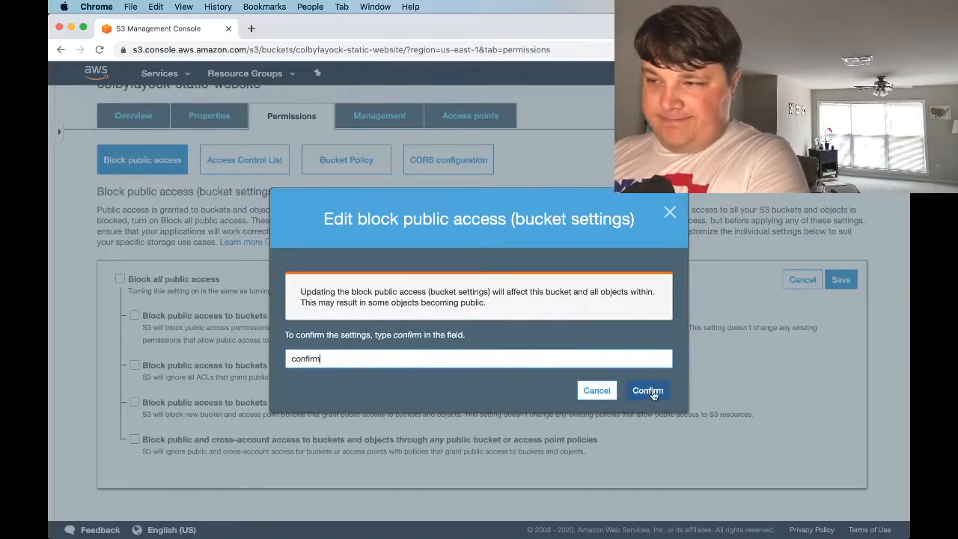
click(648, 390)
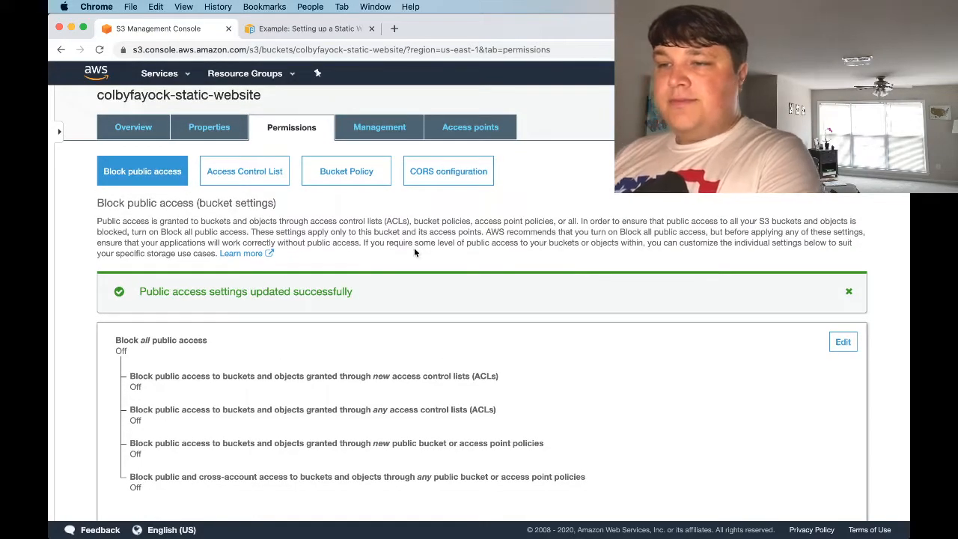
mouse_move(346, 171)
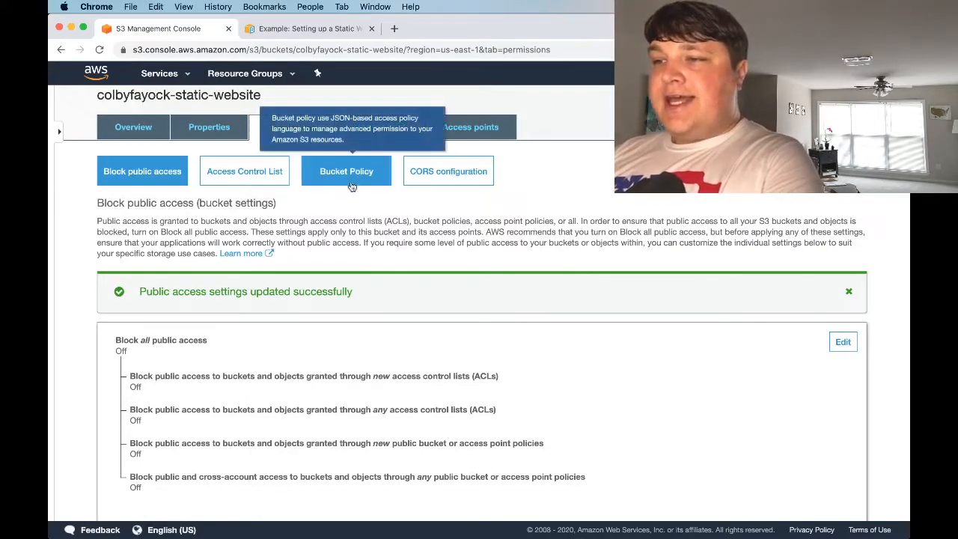
Paste the guide's public-read policy, swap in colbyfayock-static-website as bucket name, and save
click(346, 171)
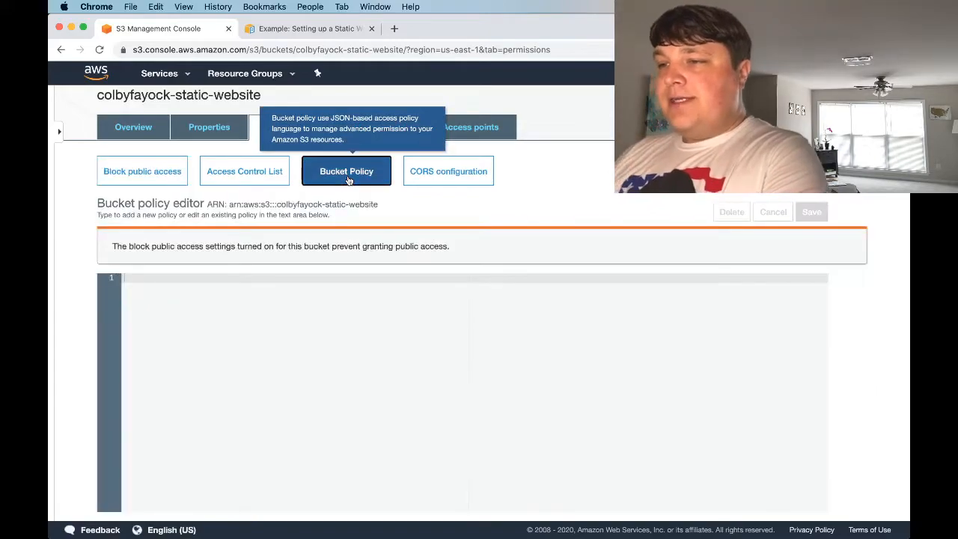
click(307, 29)
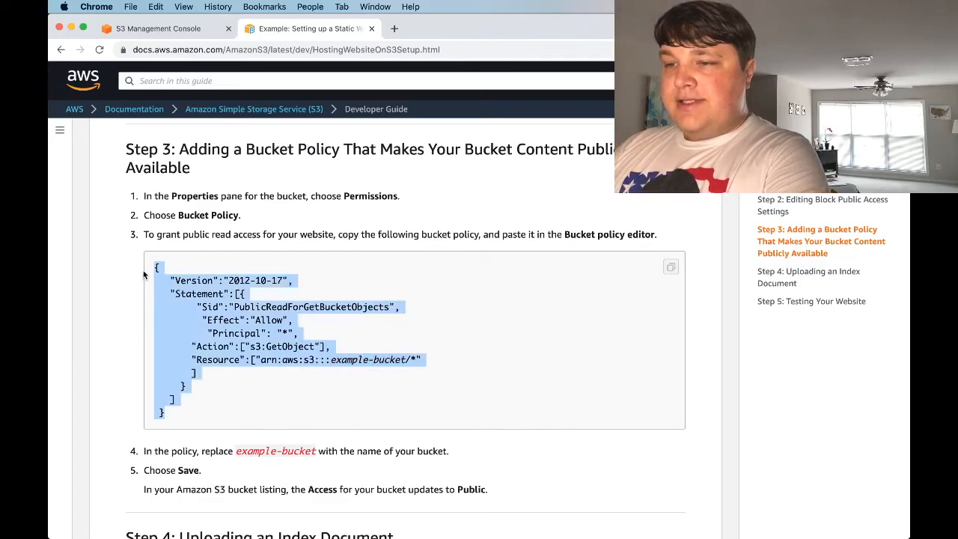
click(157, 29)
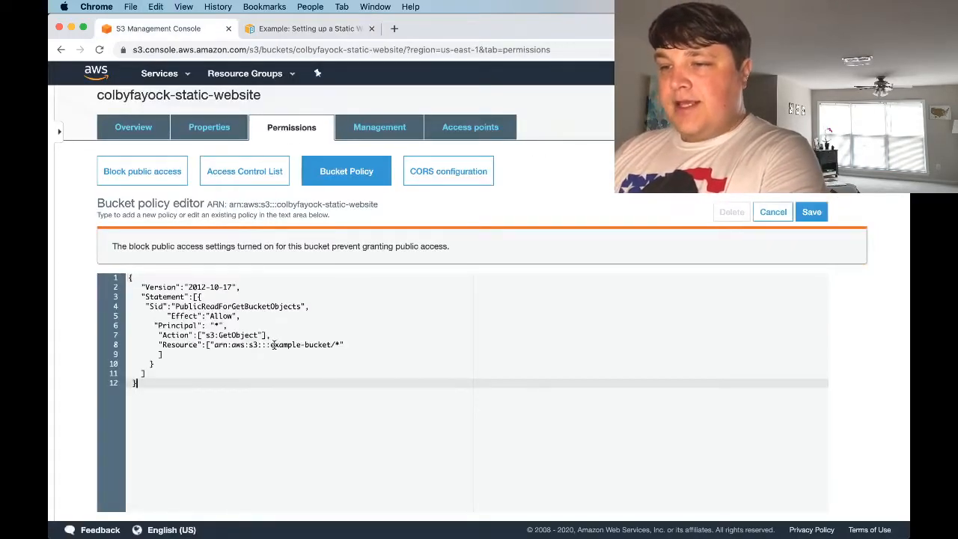
double_click(286, 345)
text(colby)
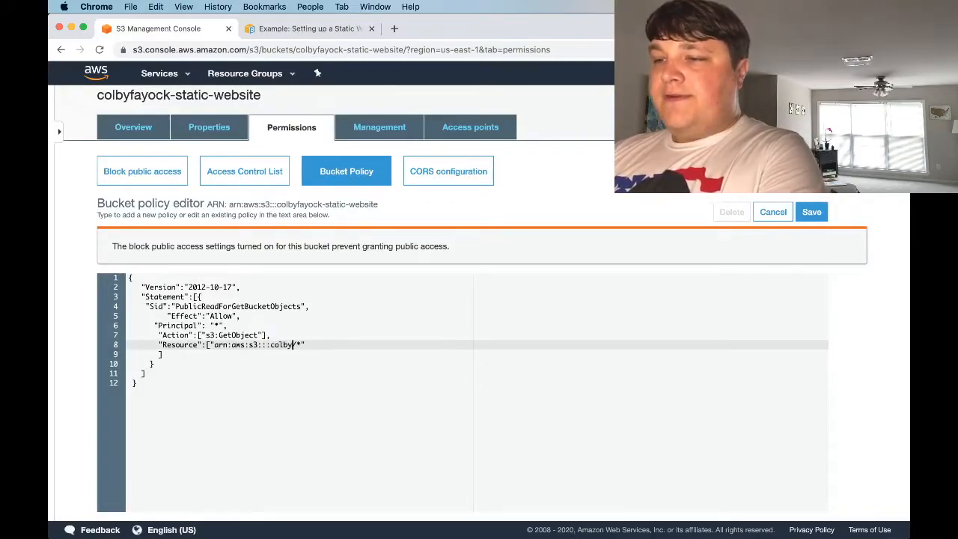
text(fayock-static-website)
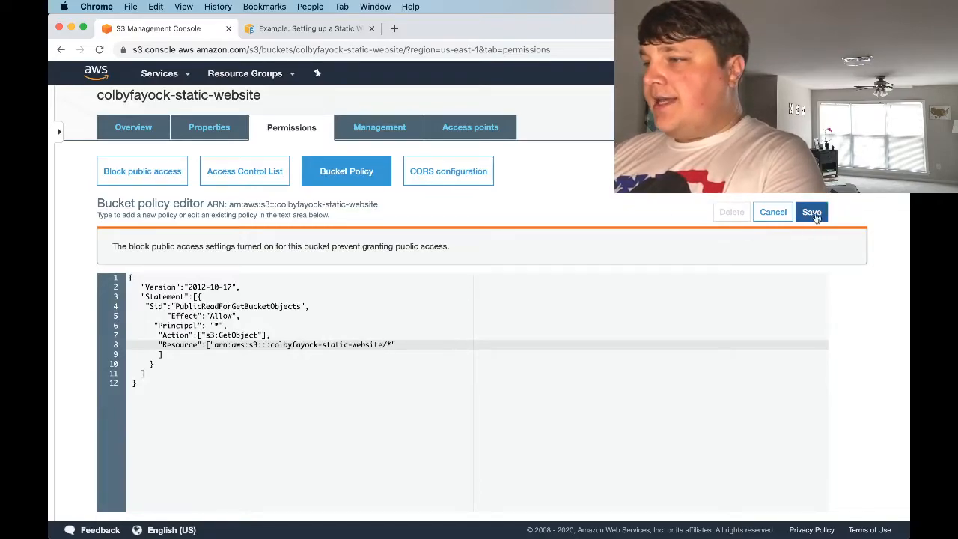
click(811, 212)
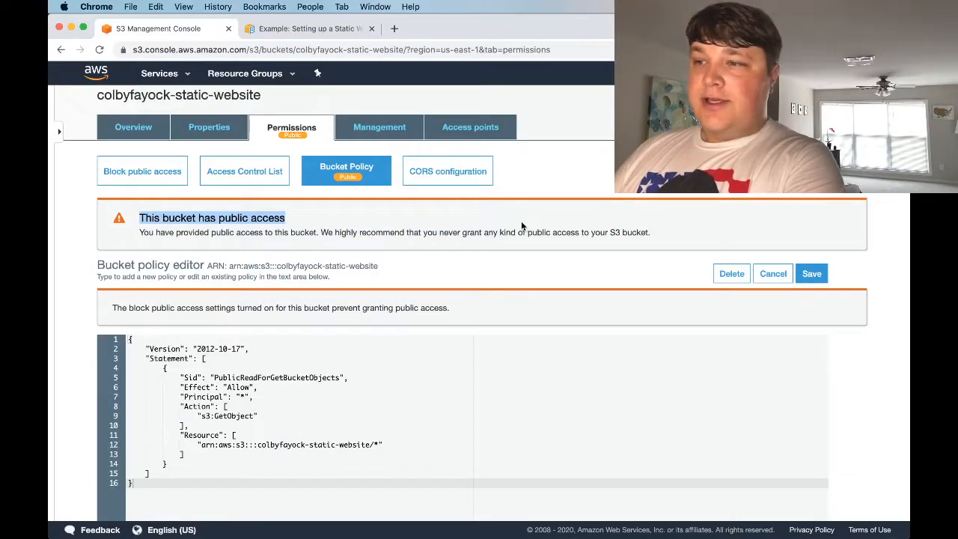
scroll(down, 3)
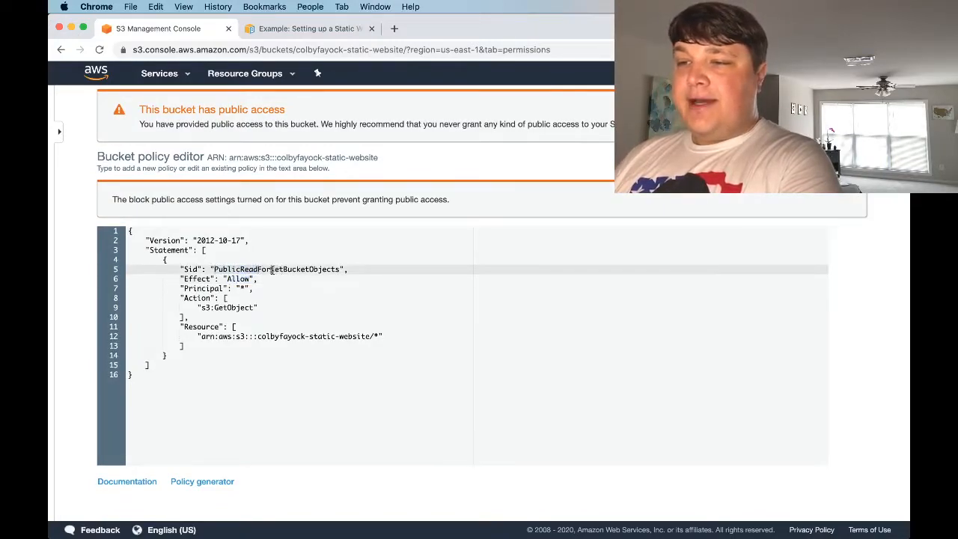
double_click(303, 269)
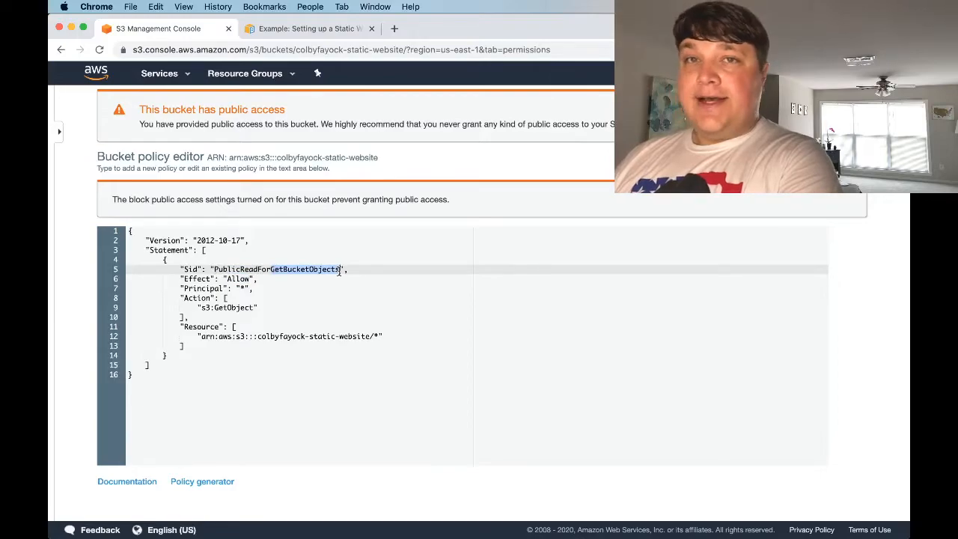
Follow the Static website hosting endpoint link to view the Hello World page
click(142, 222)
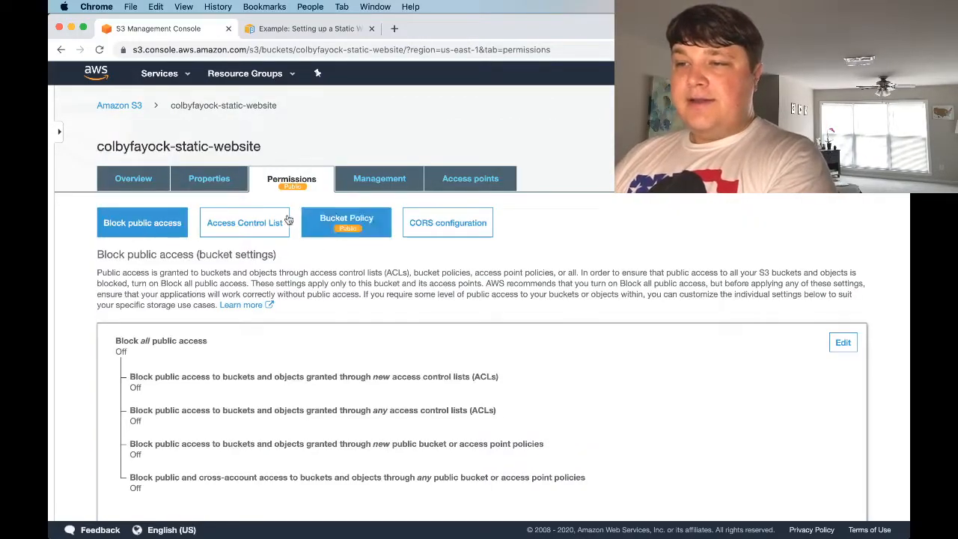
click(208, 178)
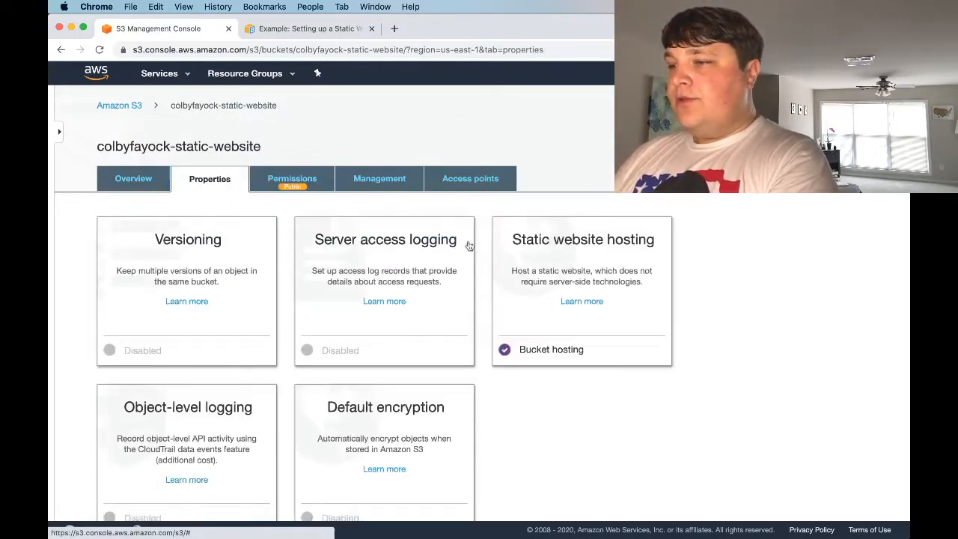
click(583, 239)
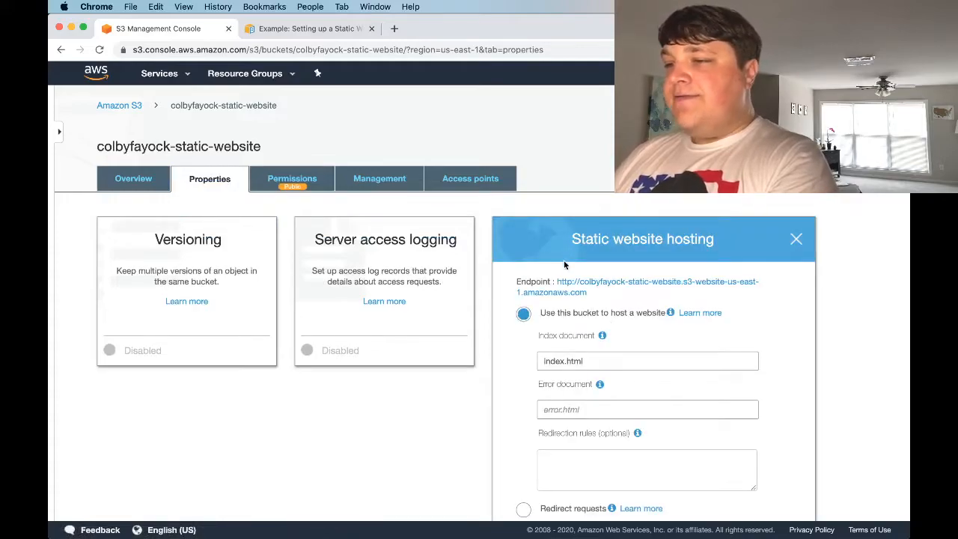
click(658, 282)
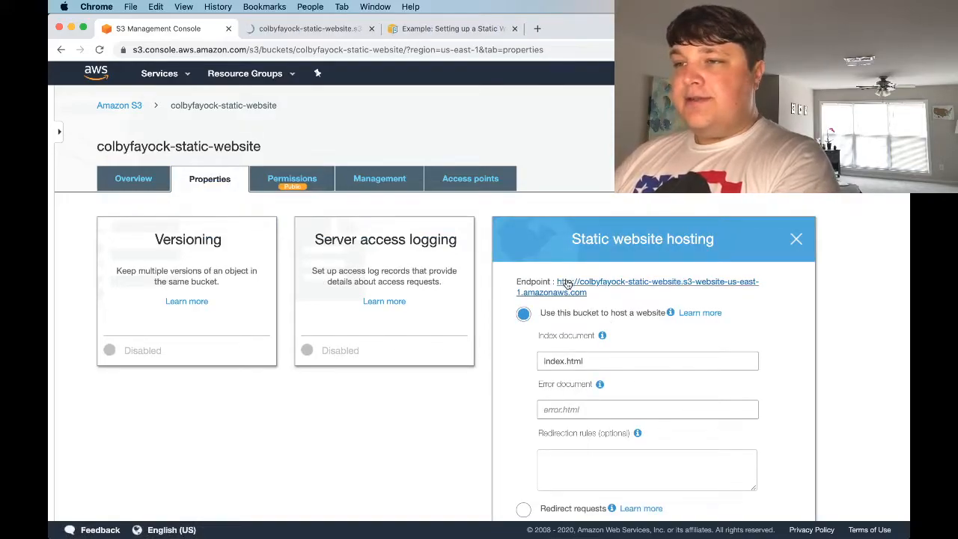
click(637, 286)
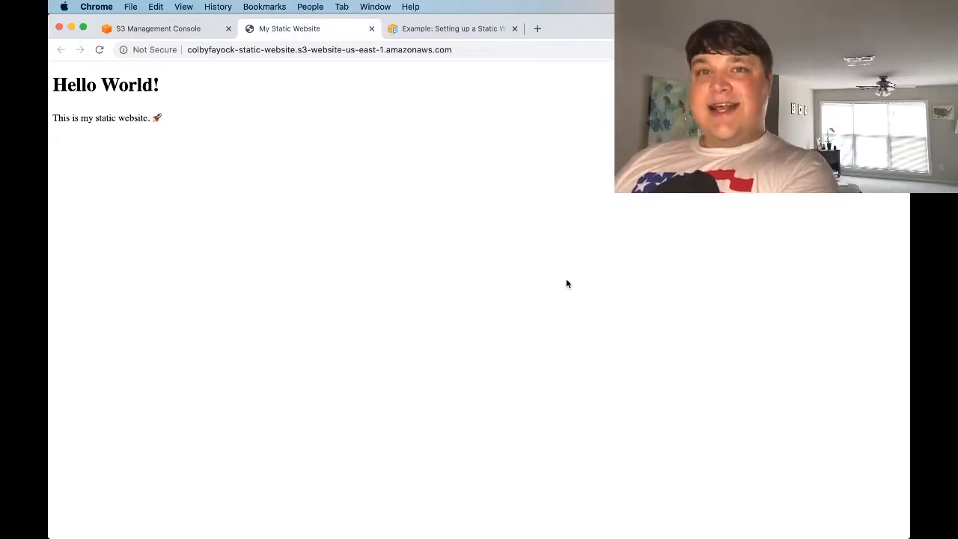
click(514, 28)
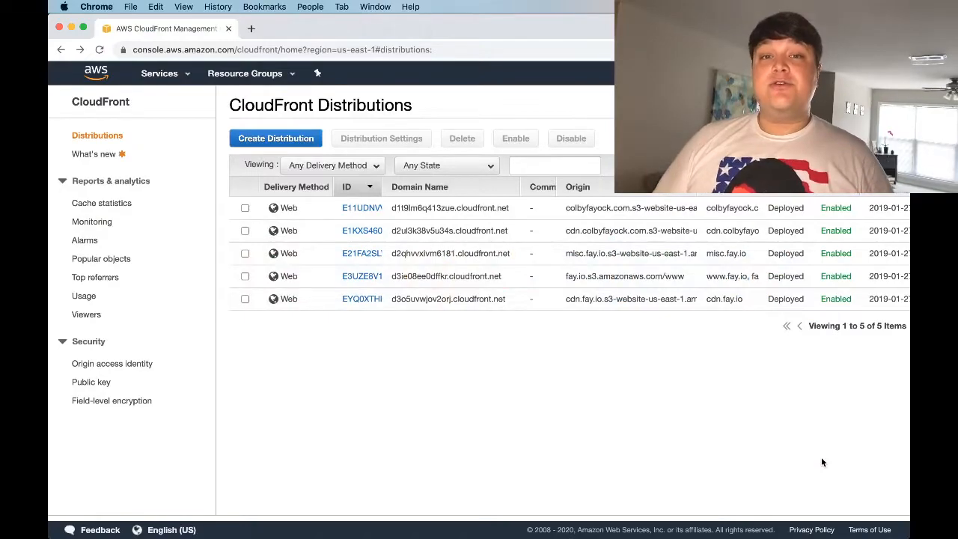
Go to CloudFront through the Services menu and start a new distribution
click(159, 73)
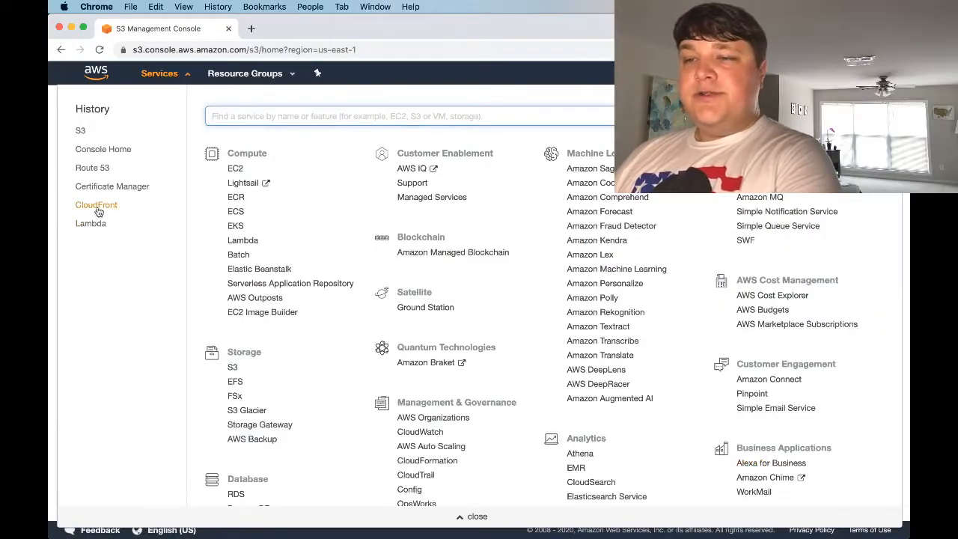
click(96, 205)
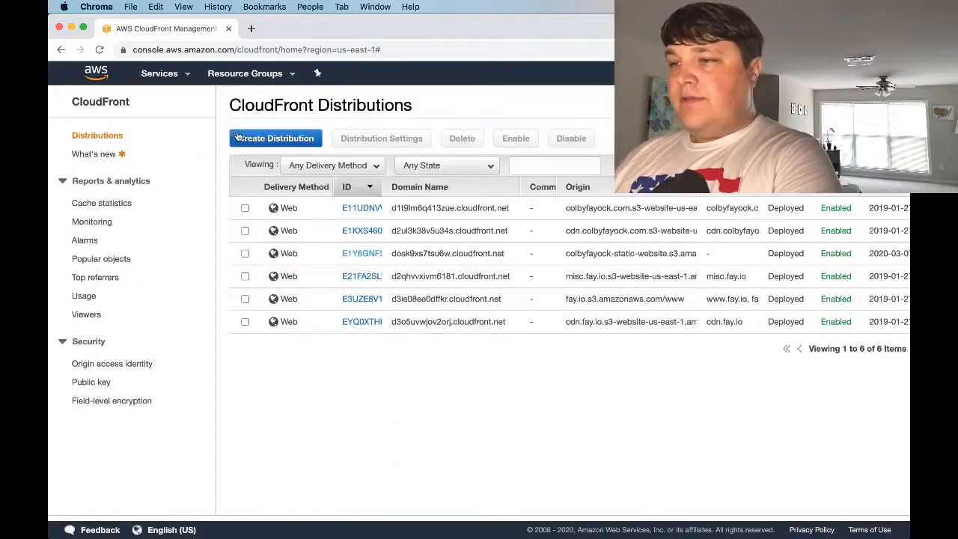
click(275, 137)
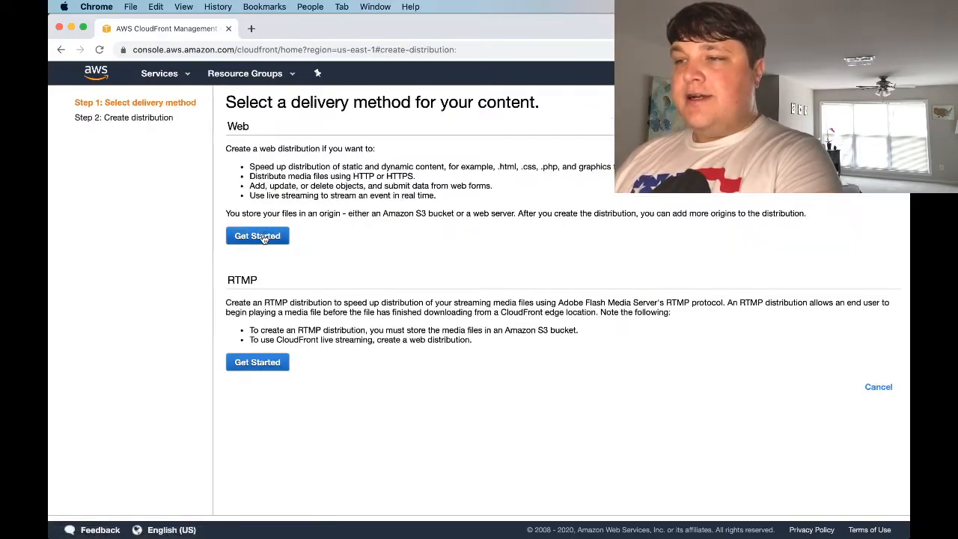
Choose a Web distribution with the colbyfayock-static-website bucket as origin domain
click(256, 235)
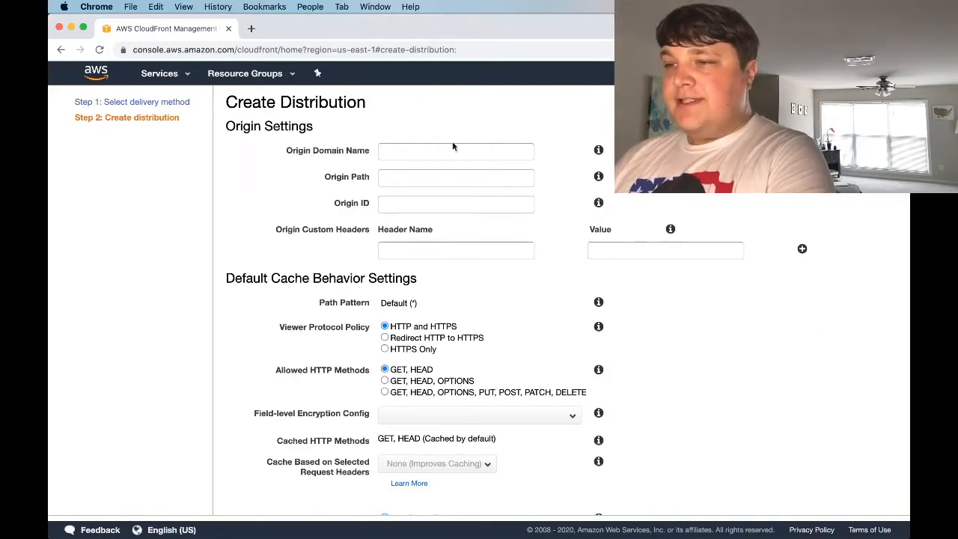
click(456, 151)
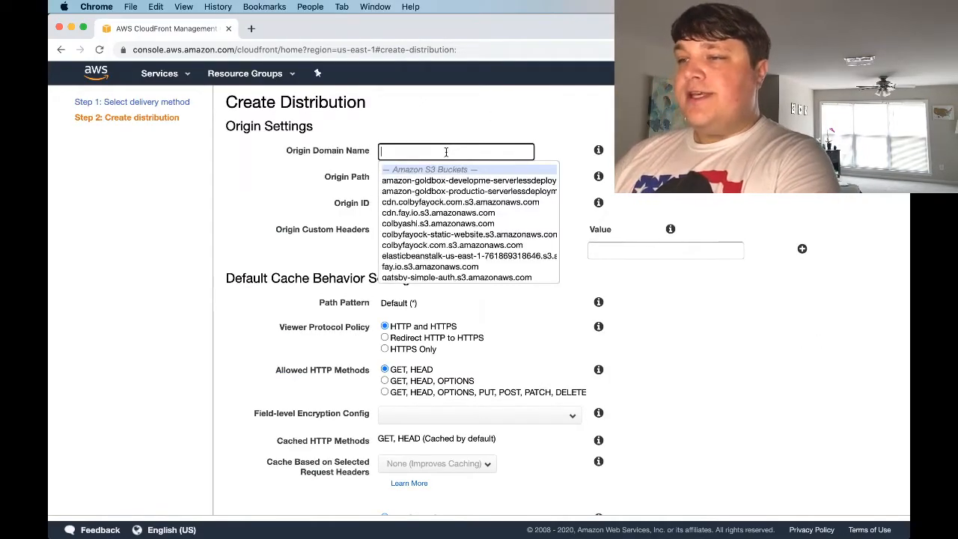
text(colbyfayock)
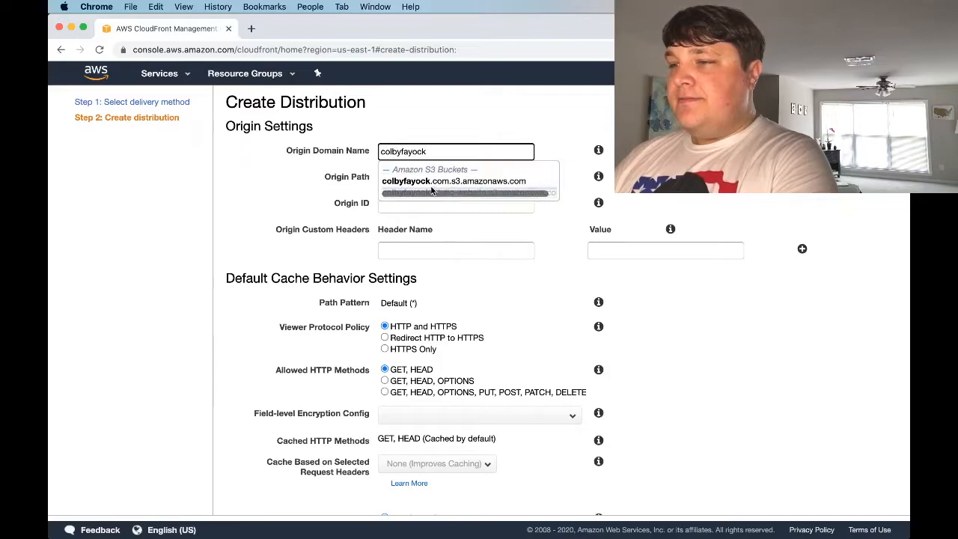
click(455, 180)
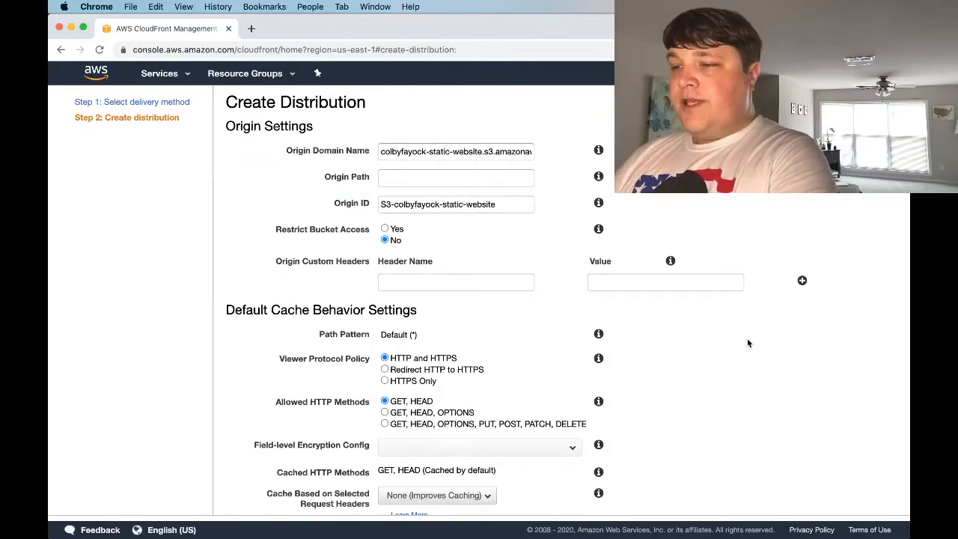
scroll(down, 3)
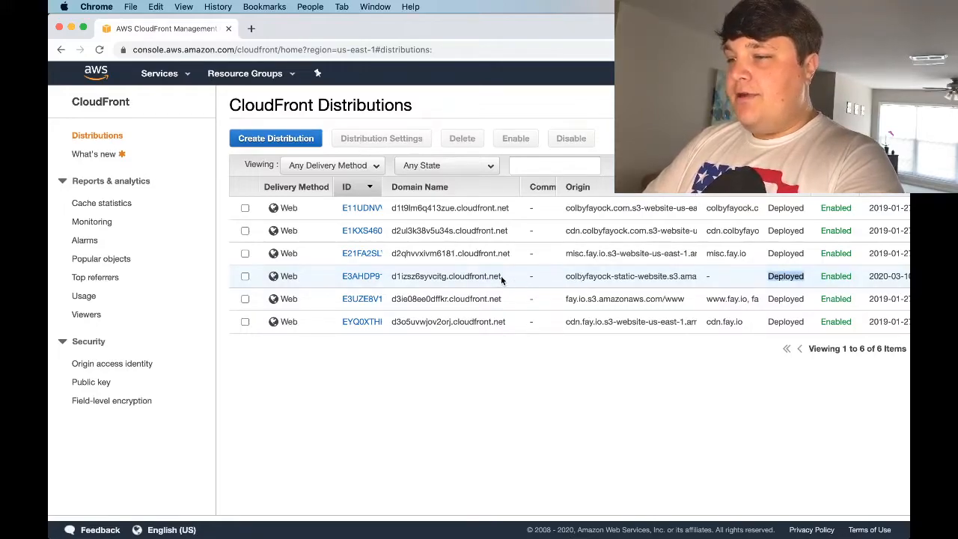
Copy the new distribution's cloudfront.net domain and load it to view the Hello World page
click(245, 276)
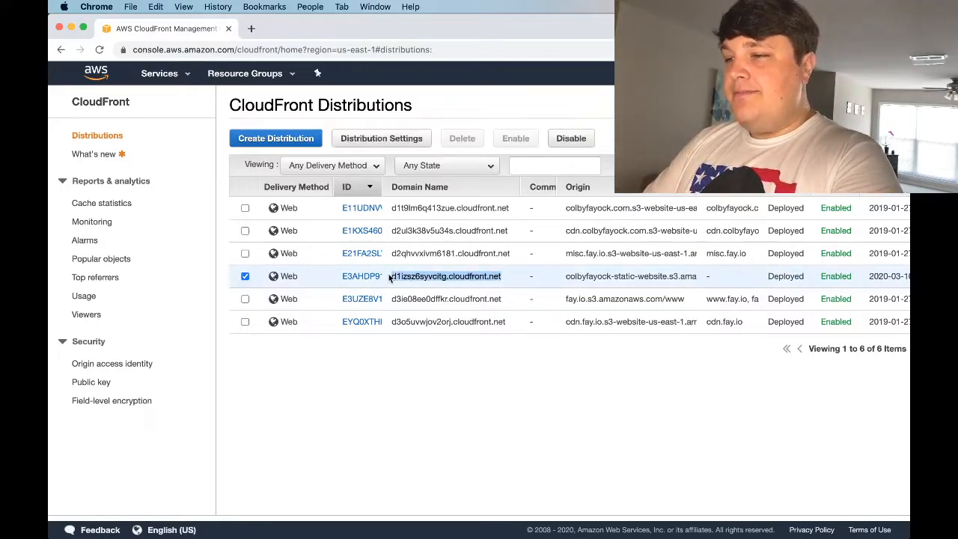
click(445, 277)
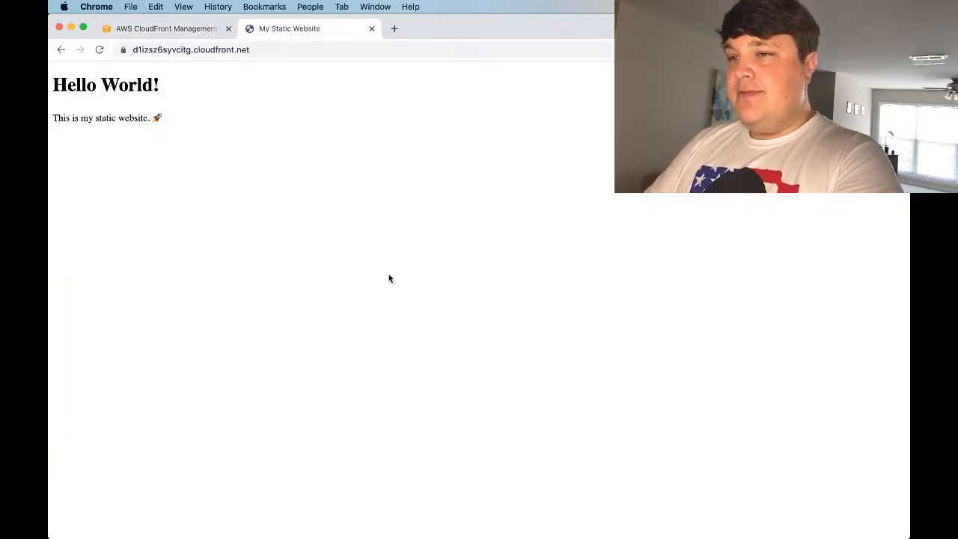